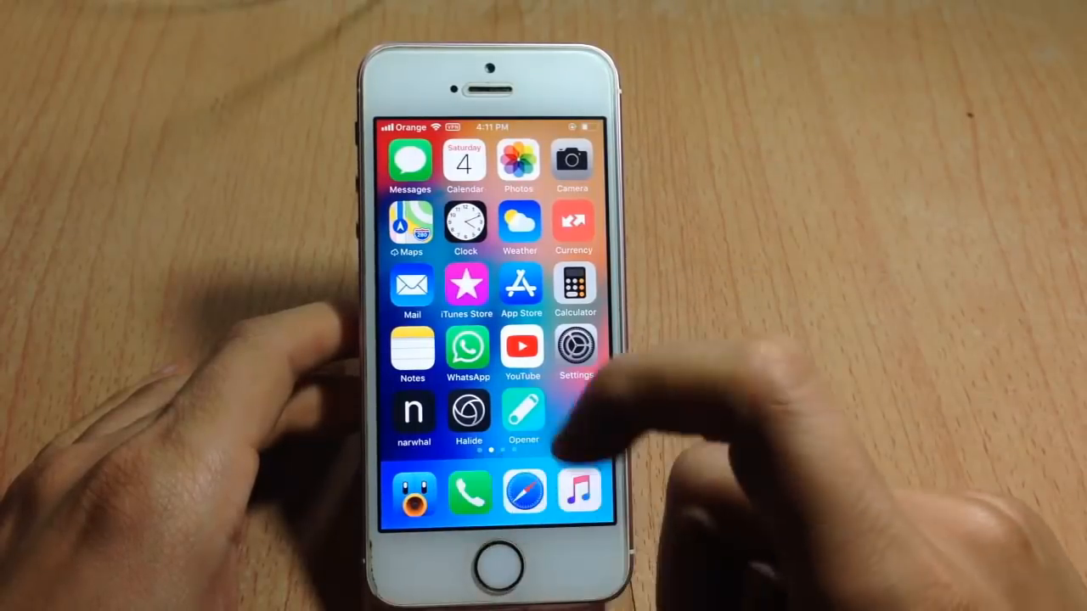
Open the Notes note holding the test links so the twitter.com link loads in the web view
click(411, 352)
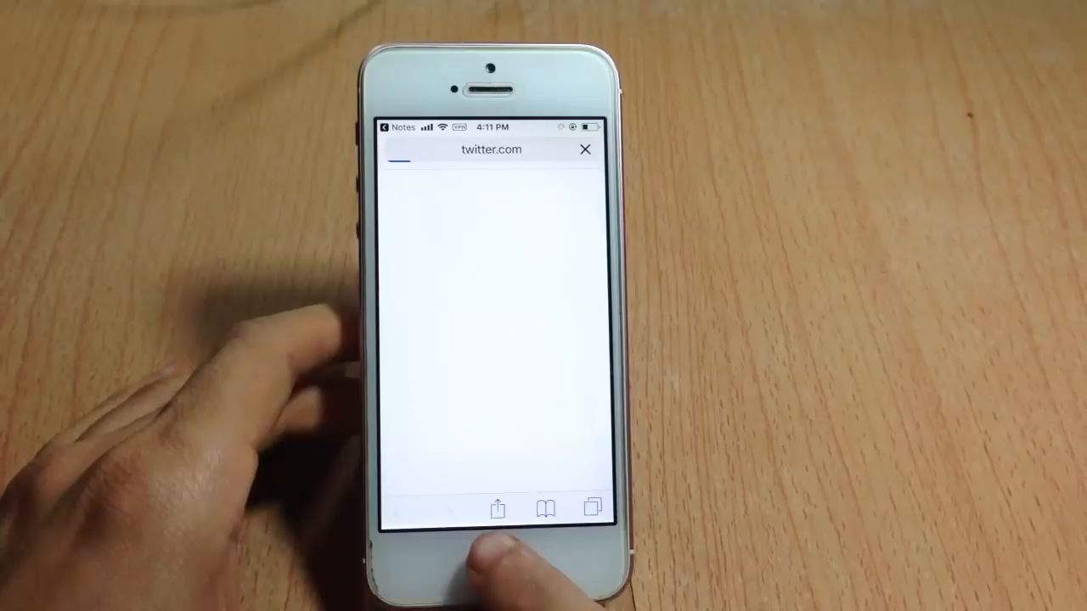
Enable Opener in the share sheet and send the twitter.com link to Tweetbot as an r/jailbreak search
click(496, 509)
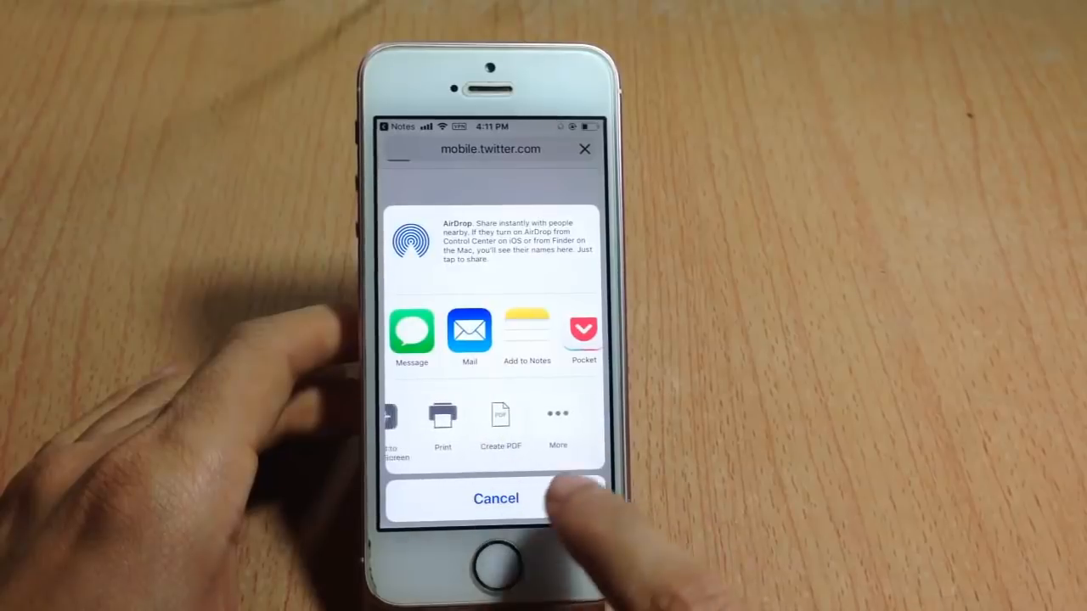
click(558, 416)
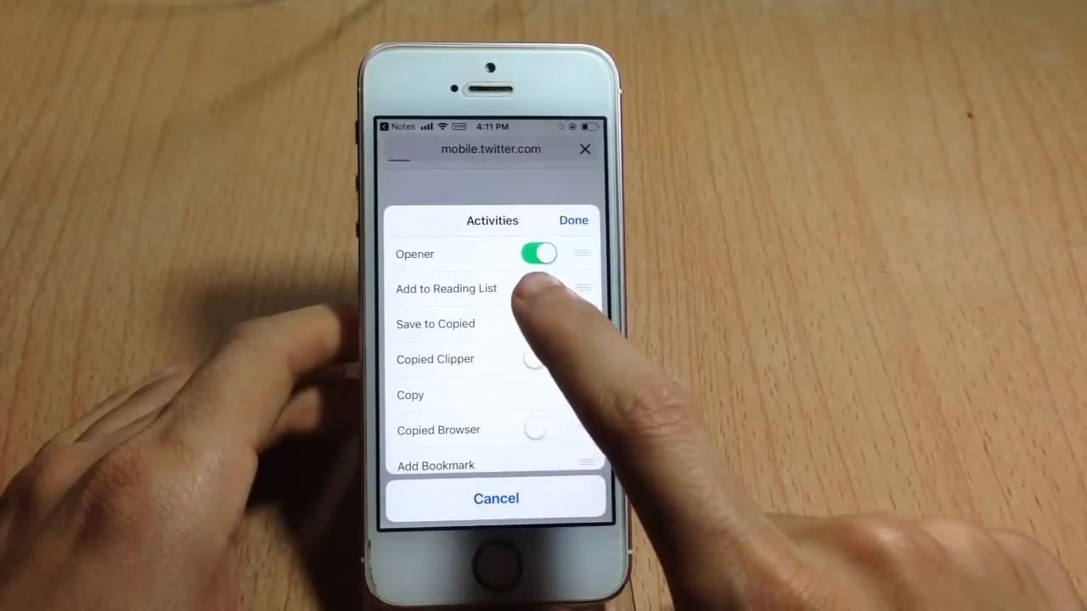
click(575, 221)
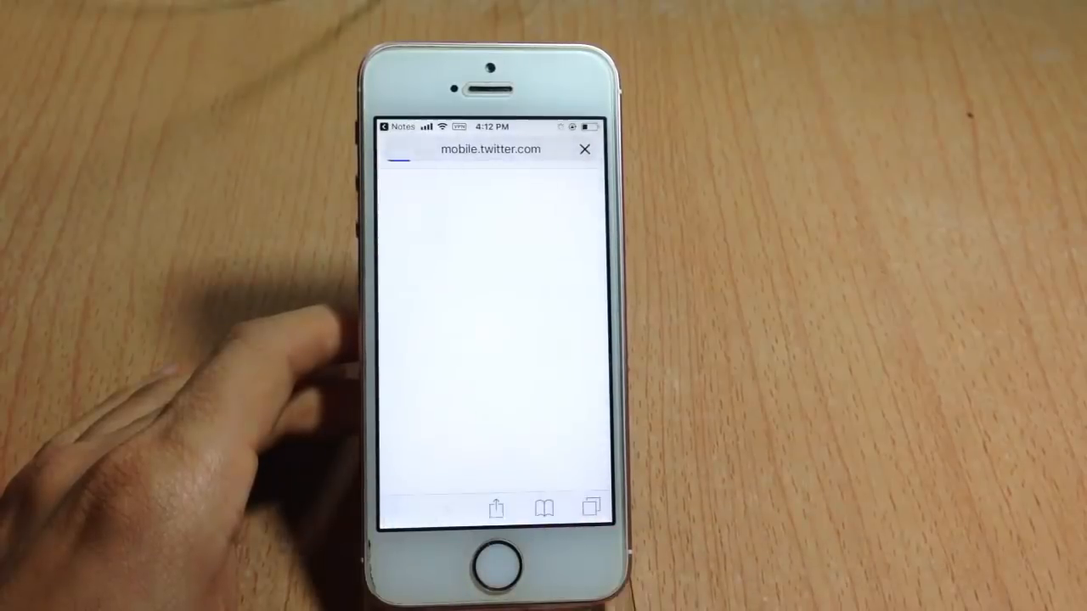
click(496, 508)
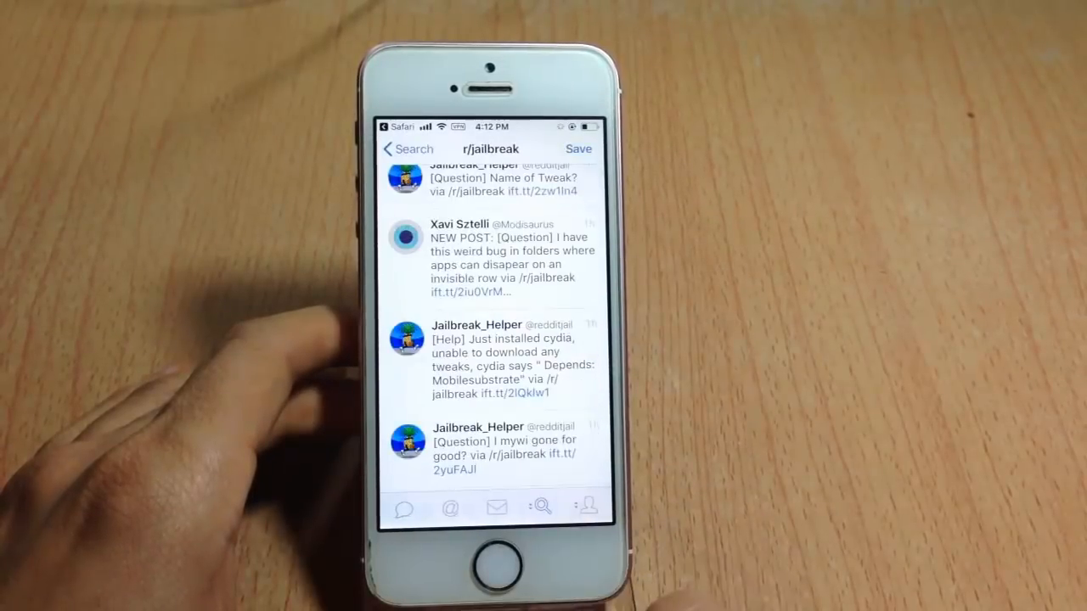
Open the reddit.com link from the top tweet and hand the Reddit page to Opener via the share sheet
scroll(down, 3)
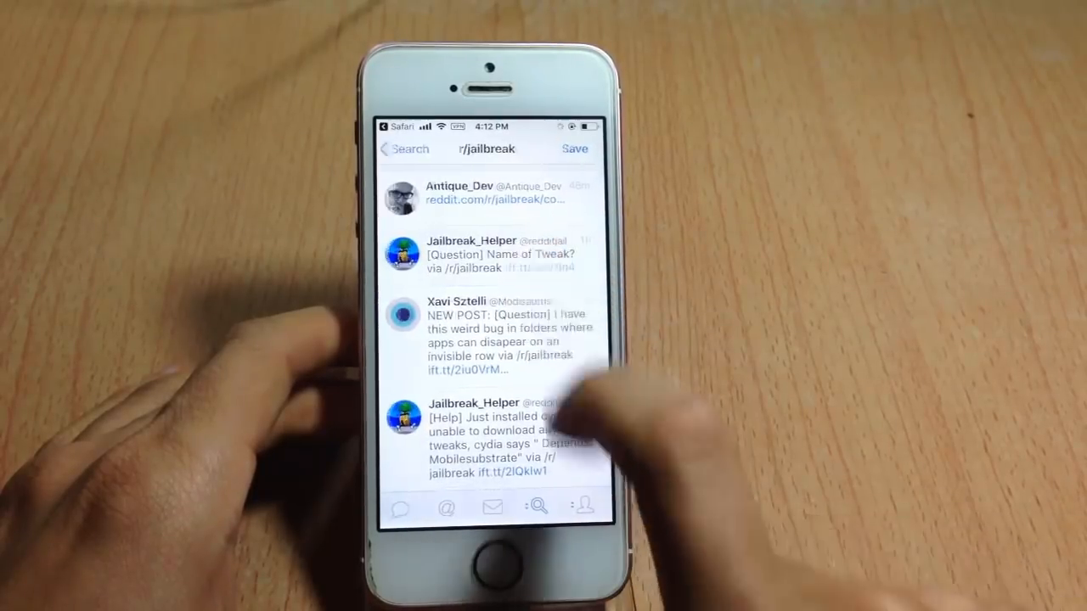
click(509, 417)
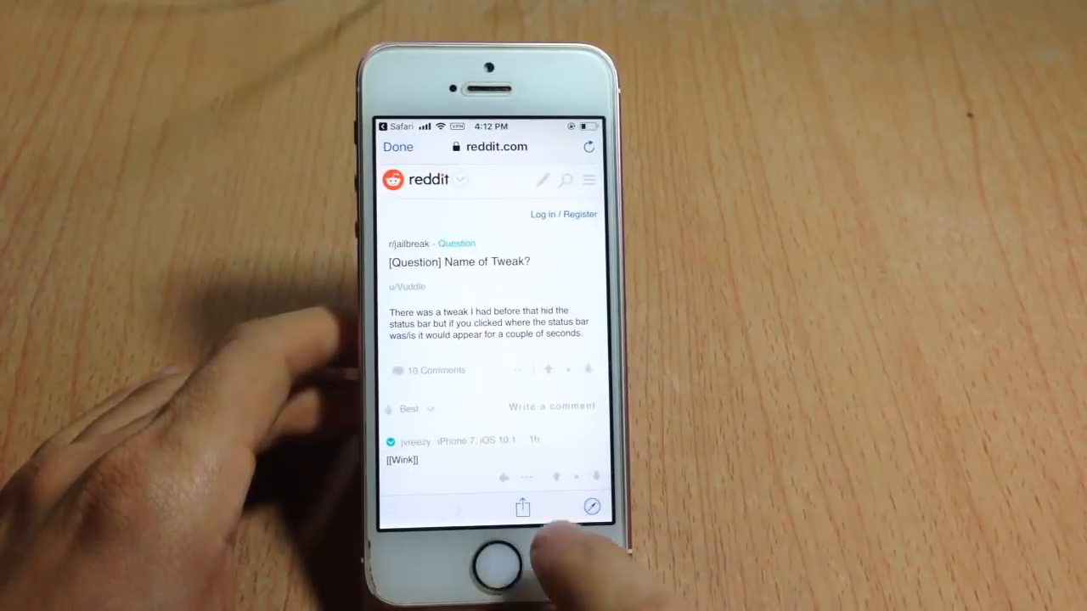
click(523, 507)
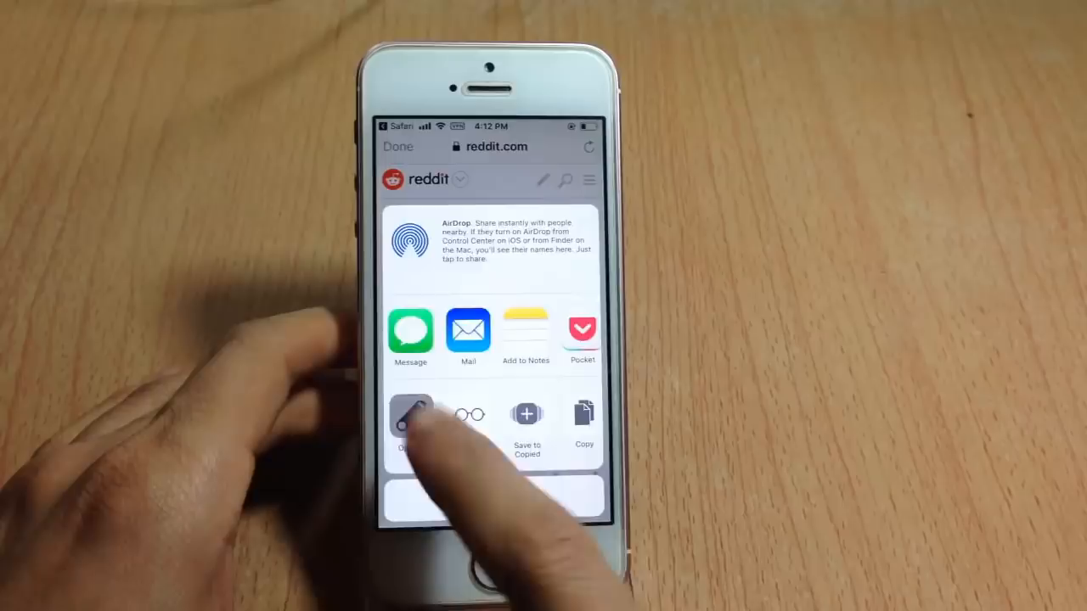
click(411, 416)
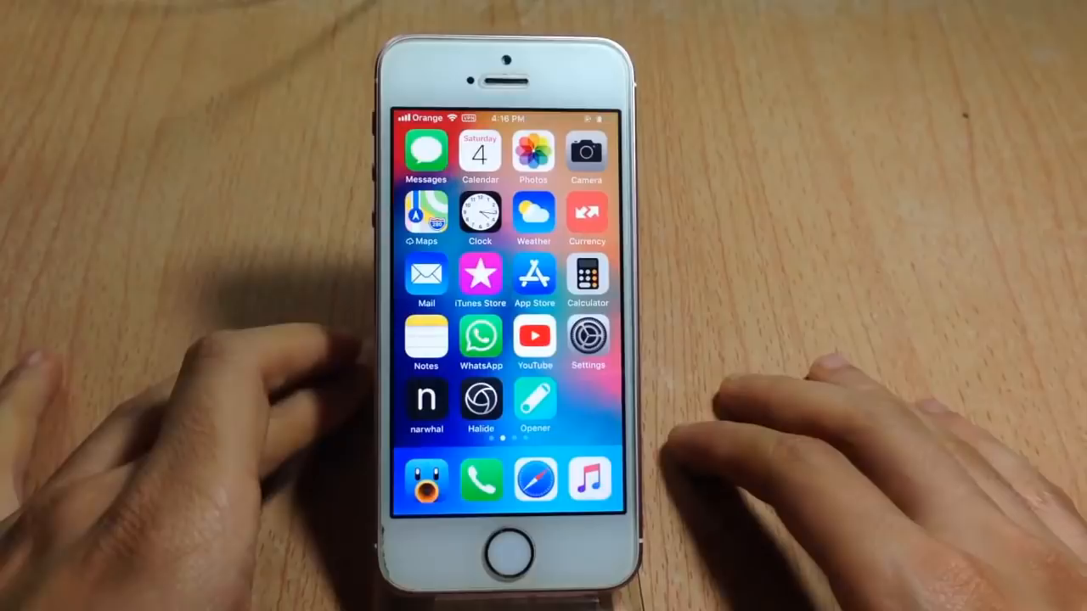
From the Tweetbot timeline, send the iPhone X tweet's video link to the YouTube app through Opener
click(425, 399)
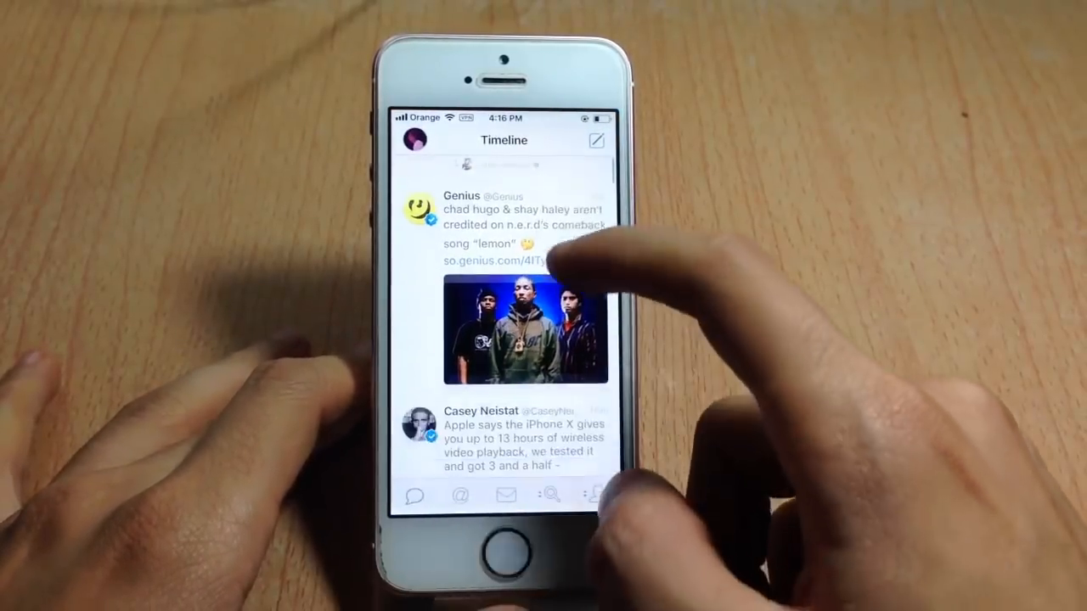
scroll(down, 3)
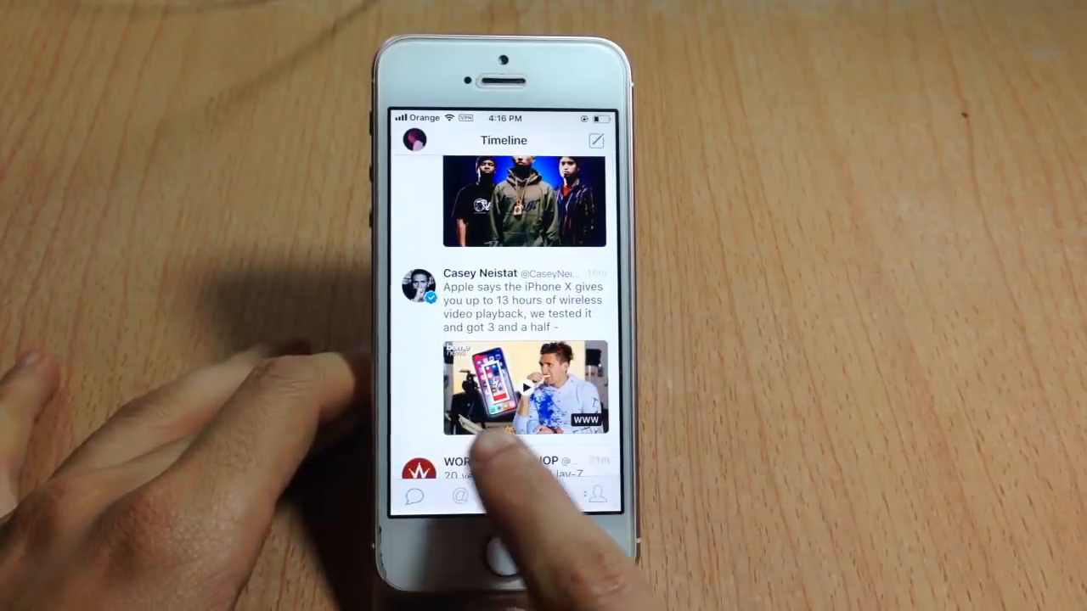
click(525, 387)
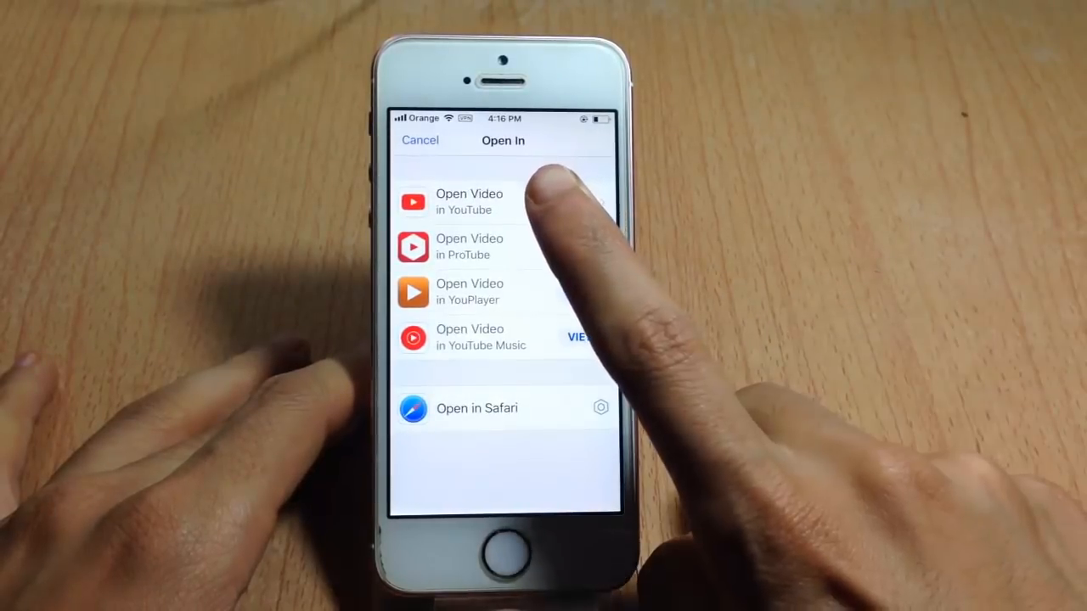
click(462, 202)
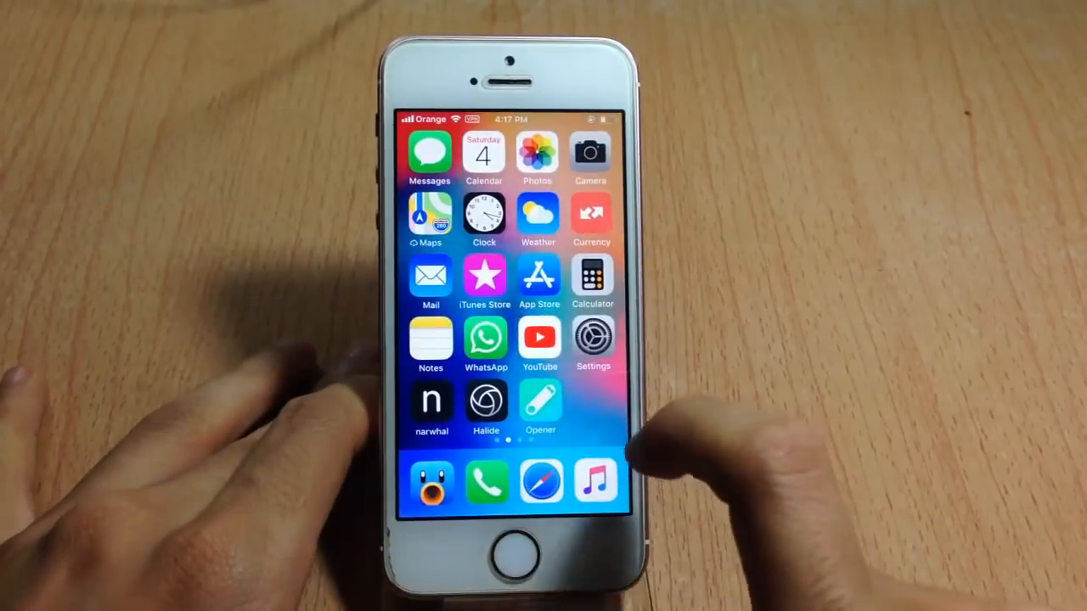
Launch Opener, review its supported apps list and bring up its settings via the gear icon
click(540, 404)
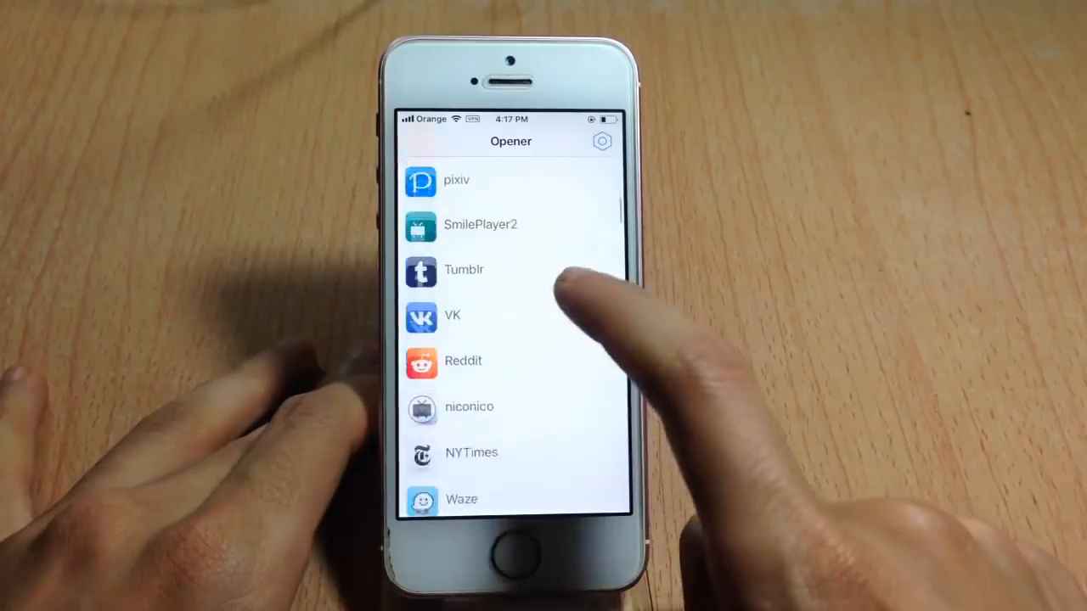
scroll(down, 3)
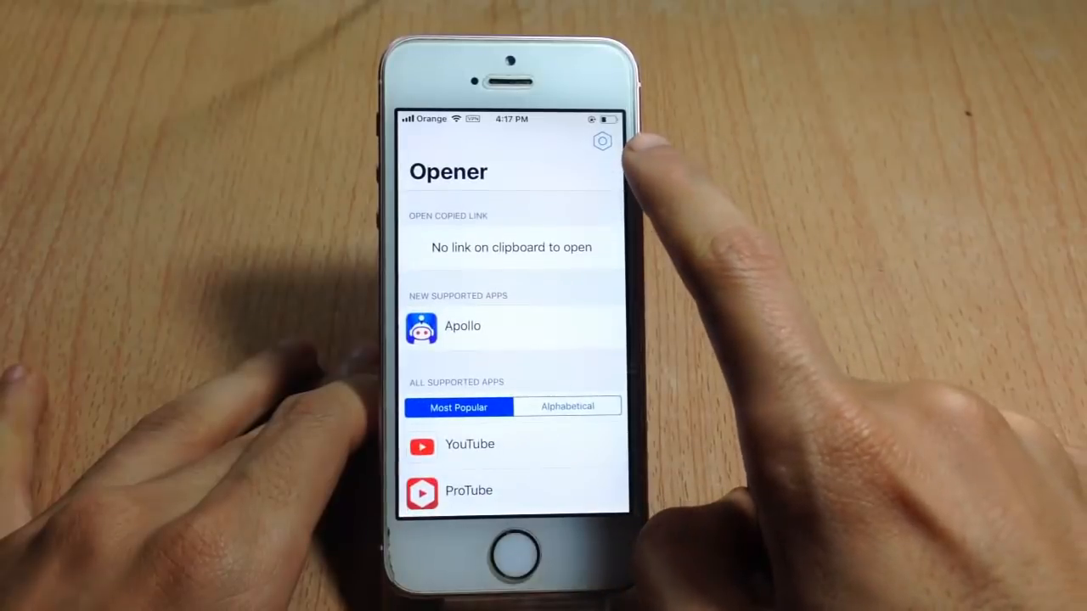
click(601, 141)
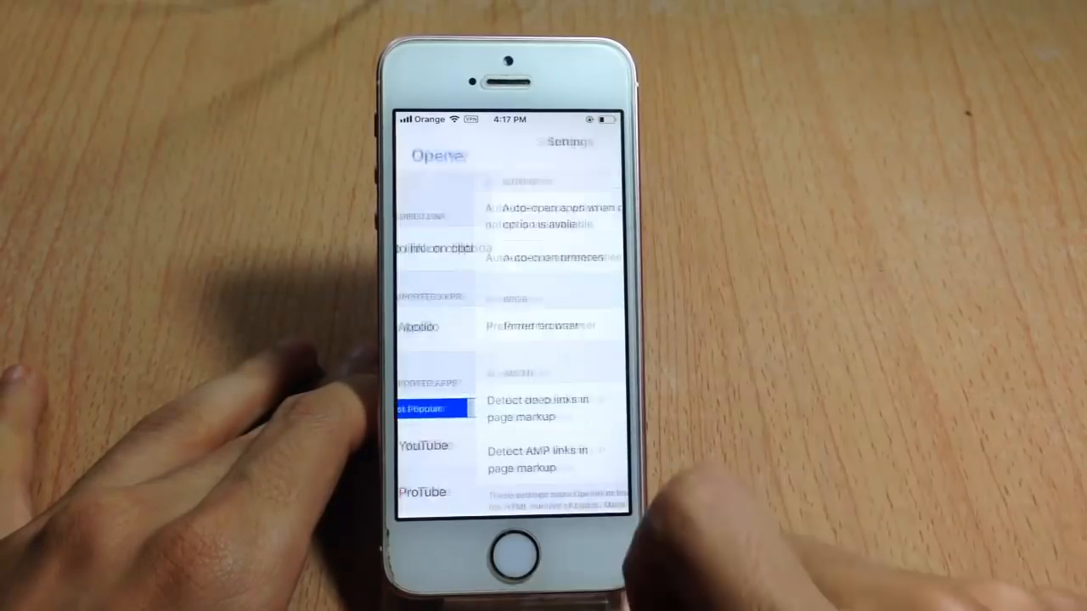
View the 'Show introduction' walkthrough from settings, close it and return to Opener's main screen
scroll(down, 3)
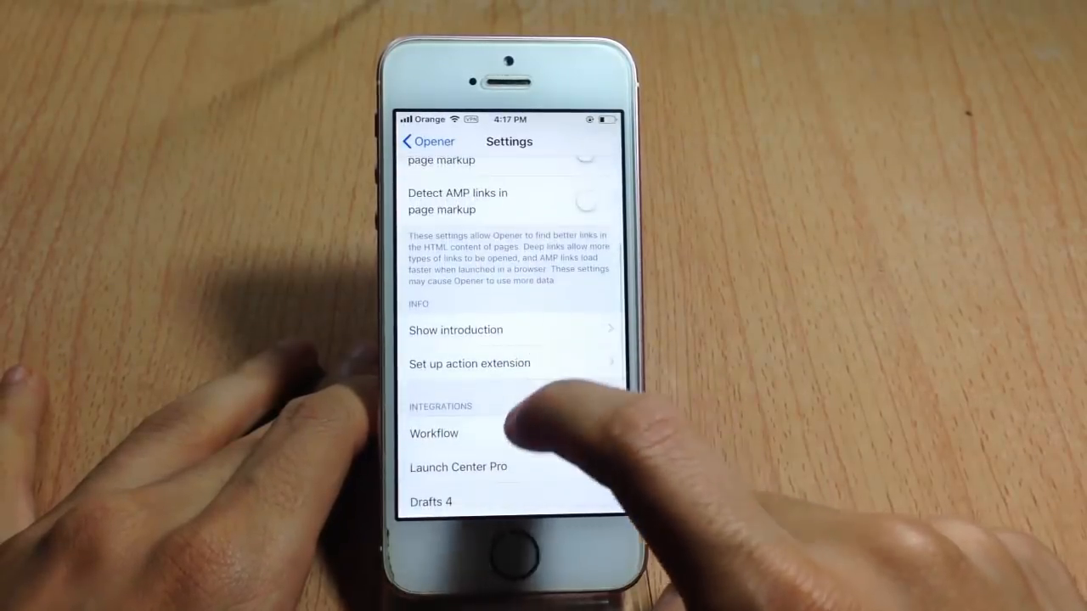
click(455, 329)
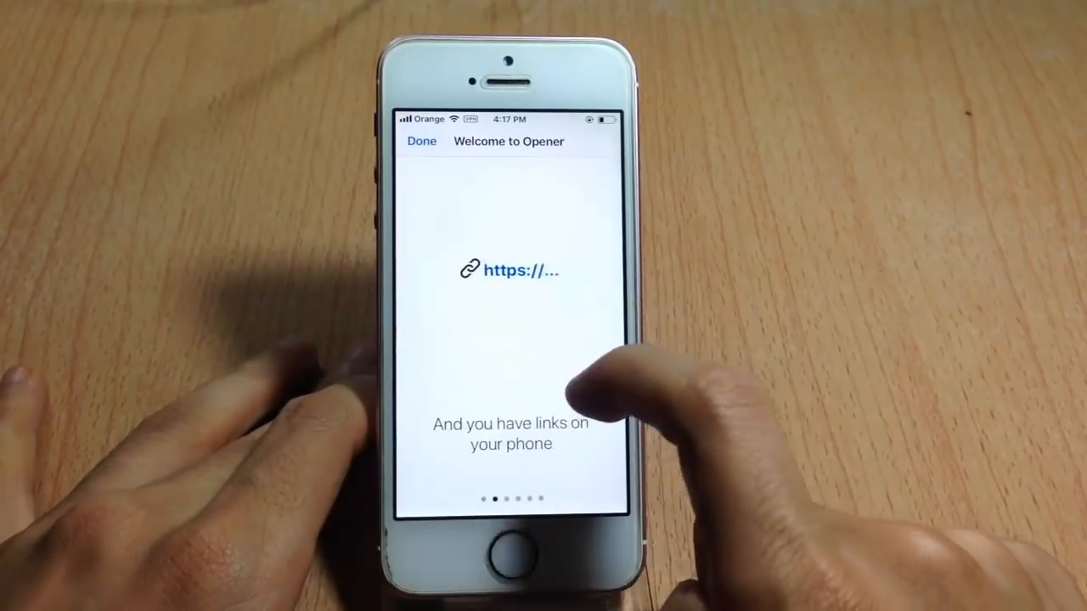
scroll(left, 3)
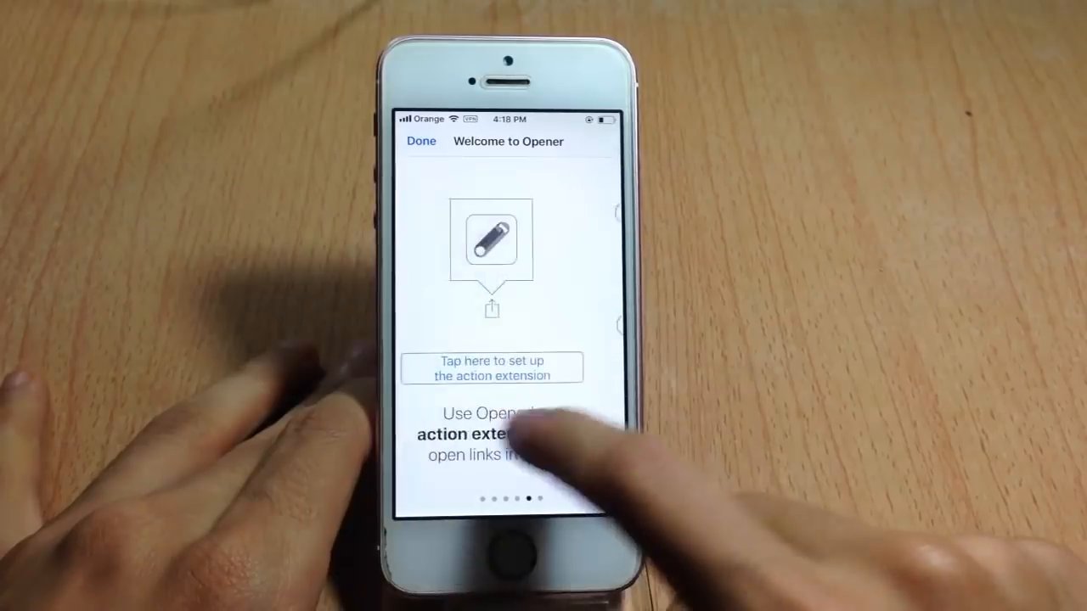
click(491, 367)
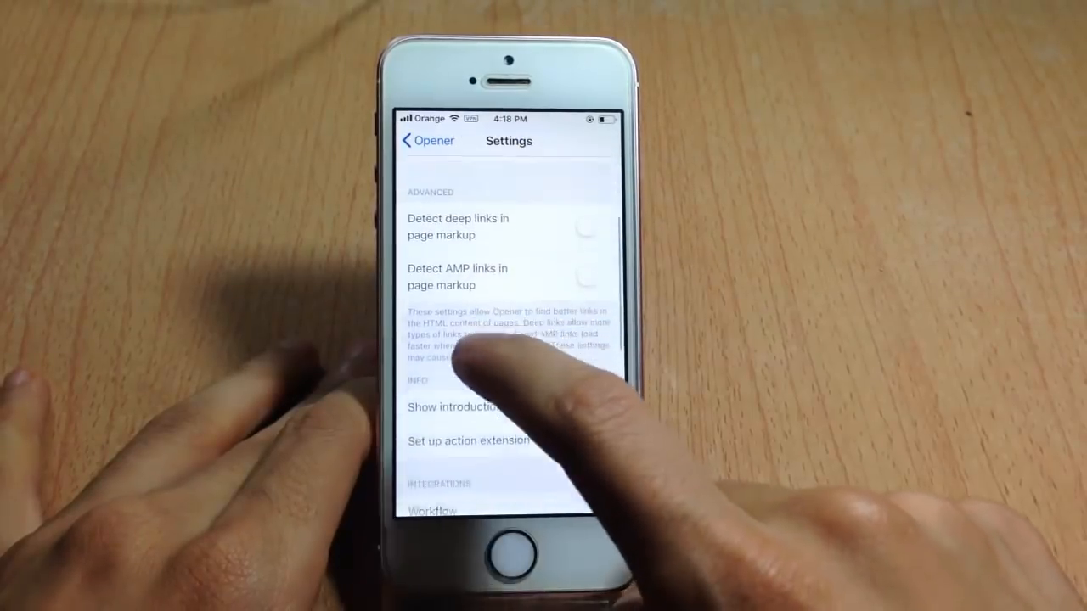
click(428, 139)
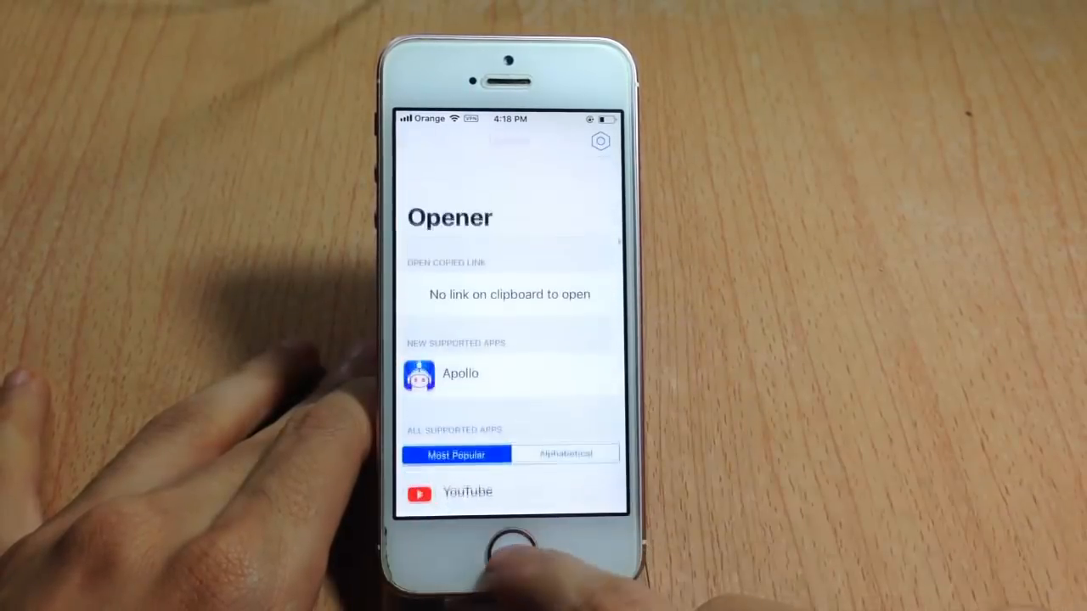
Leave Opener for the Home Screen and open Opener's App Store listing
click(509, 554)
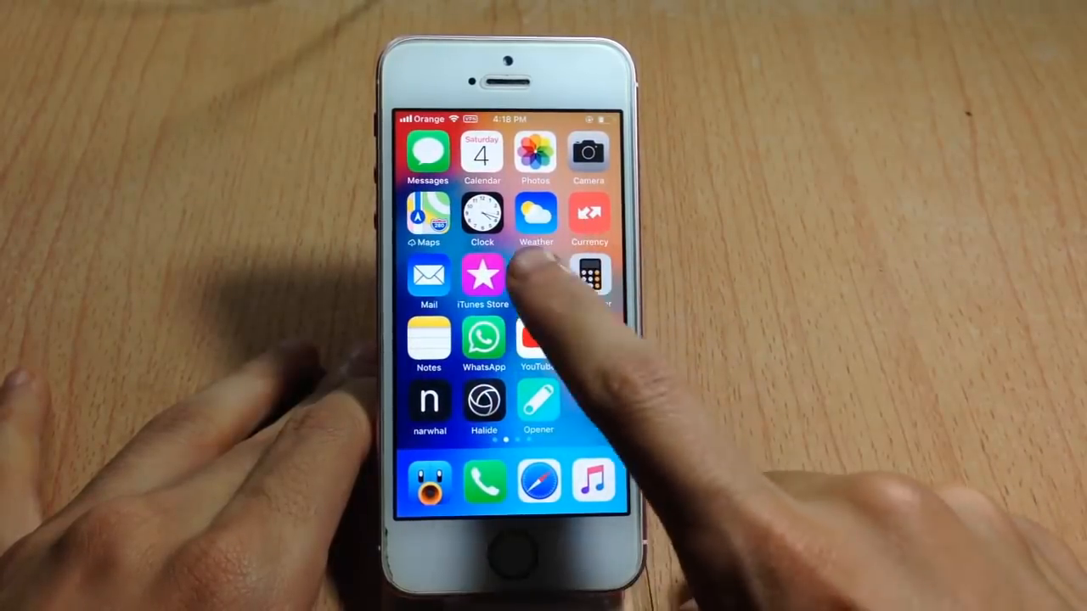
click(539, 404)
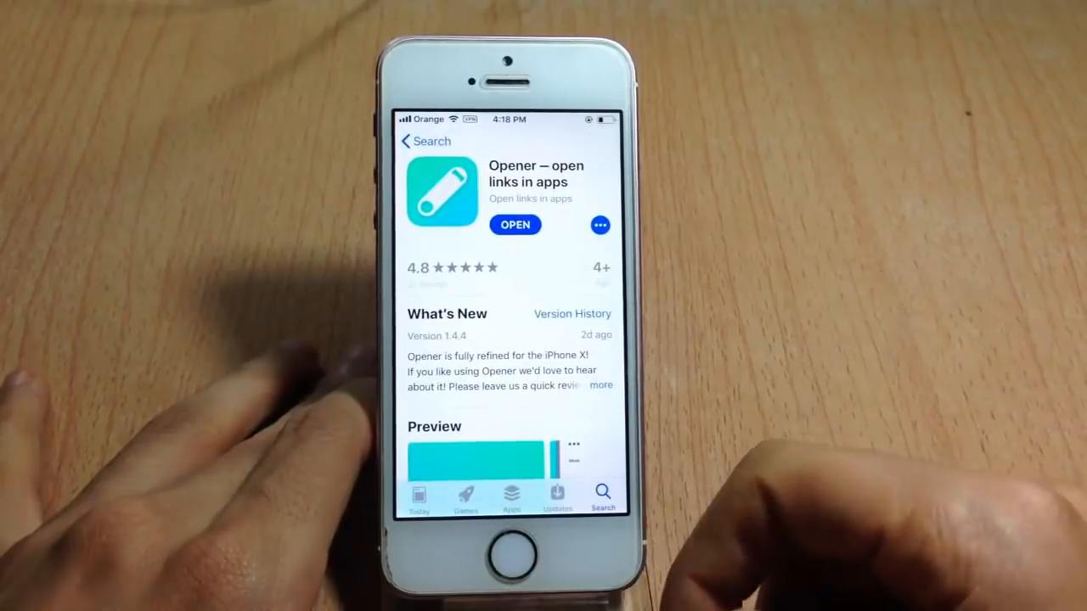